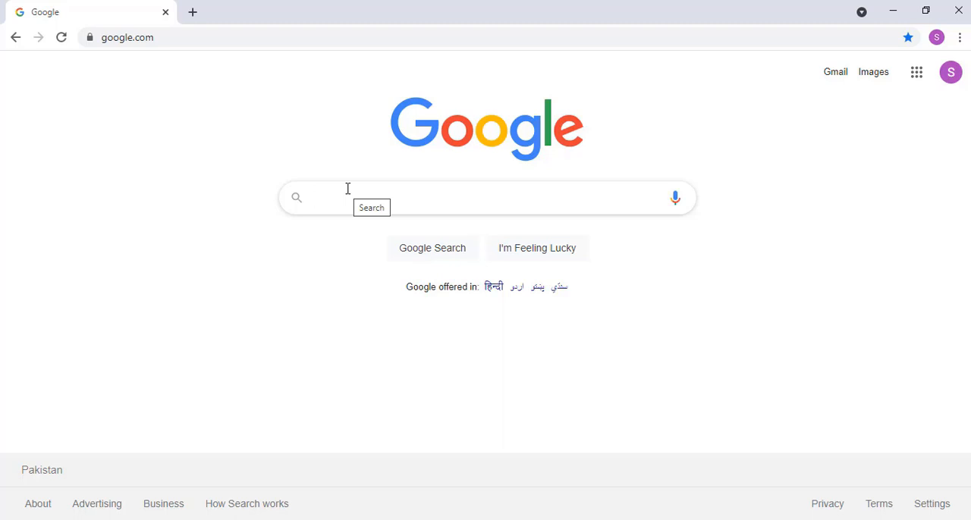
# Step: Search Google for 'download oracle database' and open Oracle's Database Software Downloads result
pyautogui.write('do')
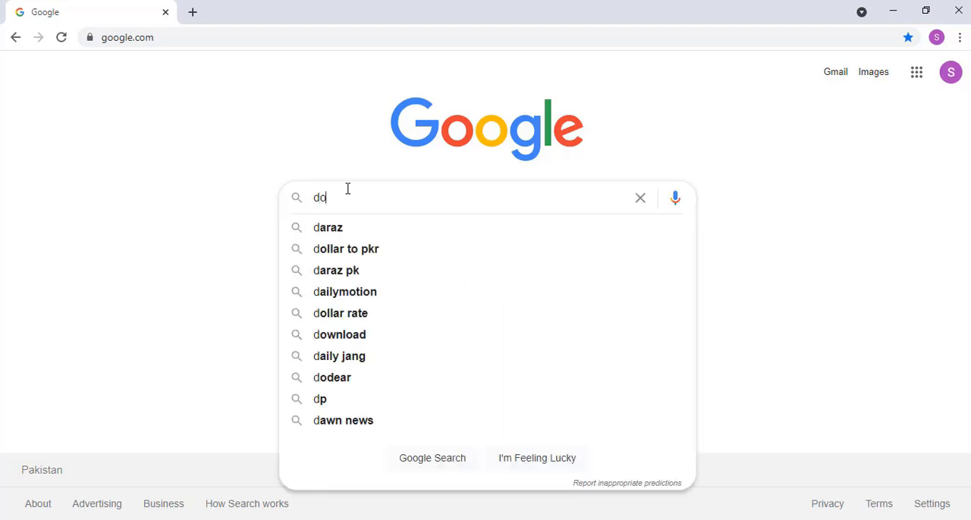
pyautogui.write('download oracle database')
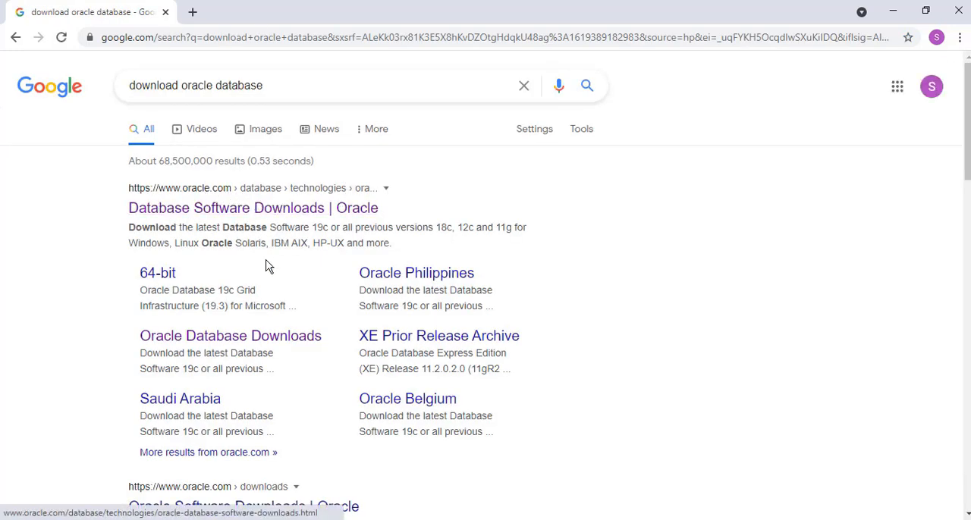
pyautogui.moveTo(261, 200)
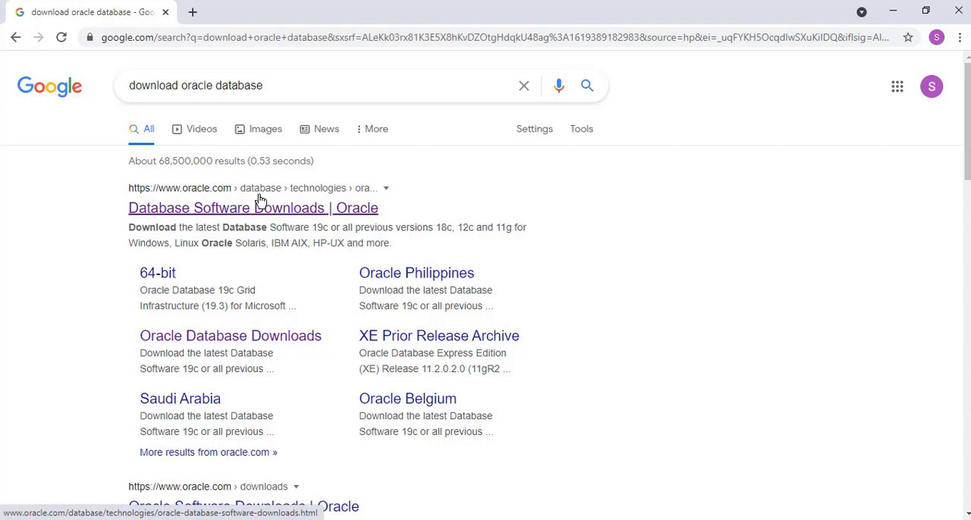
pyautogui.click(252, 207)
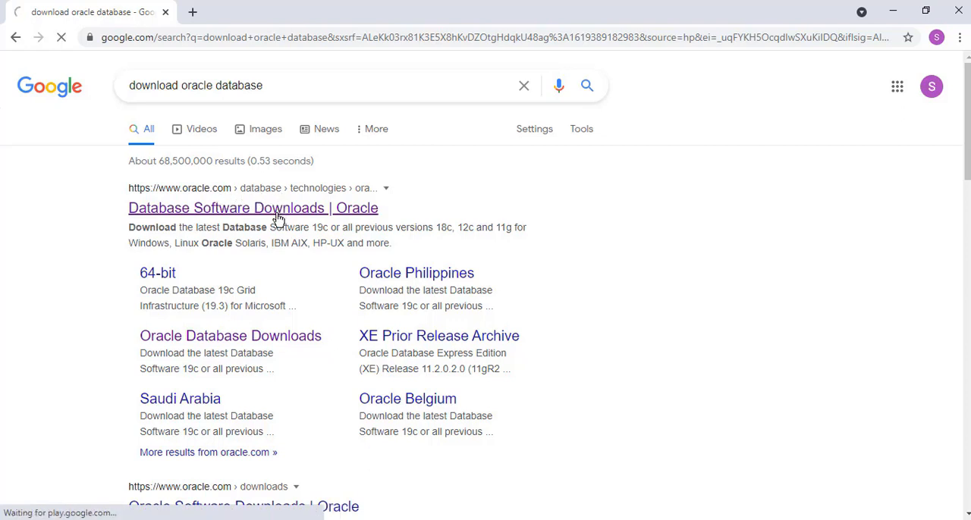
# Step: Dismiss the Developer Live popup and choose the Oracle Database 19c Windows x64 ZIP
pyautogui.click(252, 208)
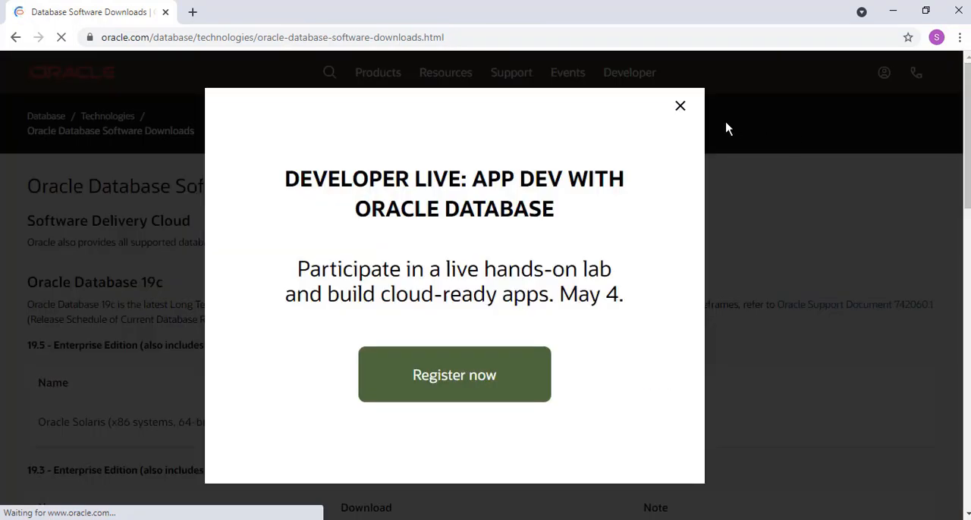
pyautogui.click(679, 107)
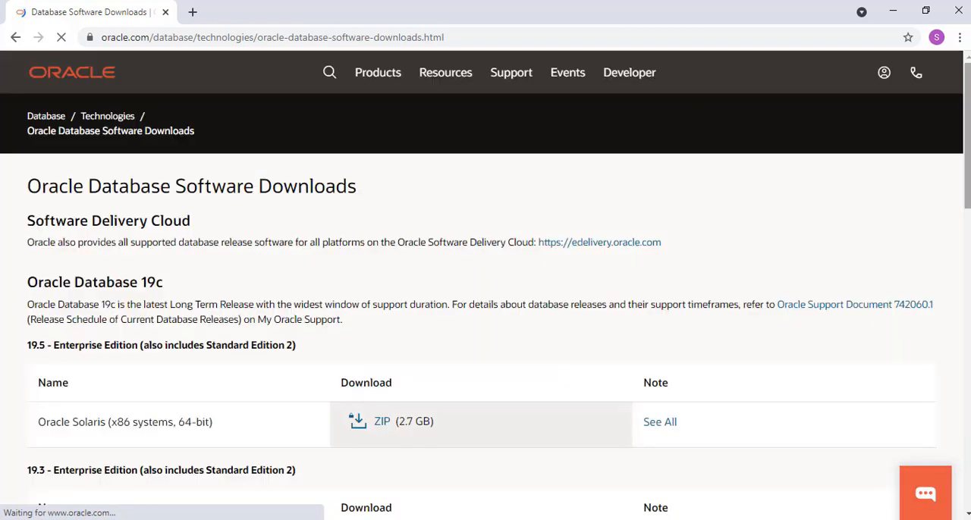
pyautogui.scroll(-3)
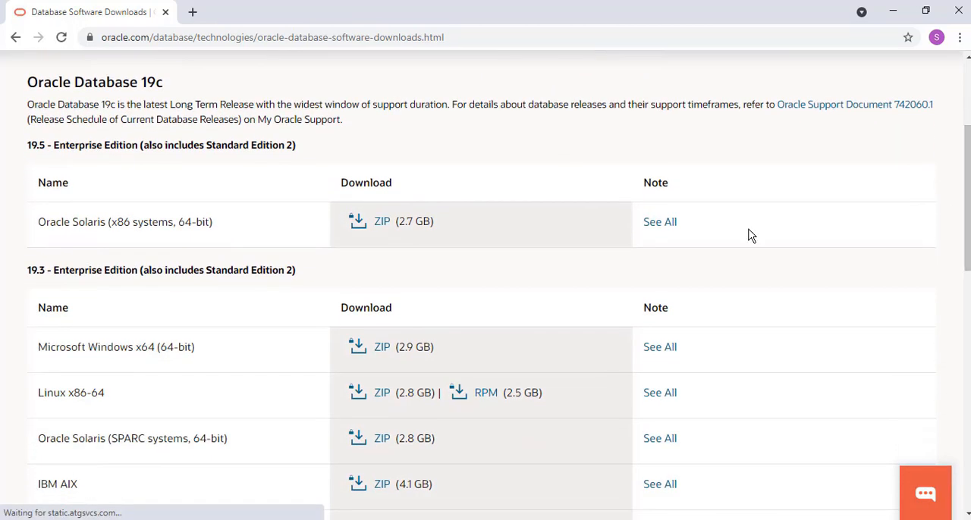
pyautogui.moveTo(87, 294)
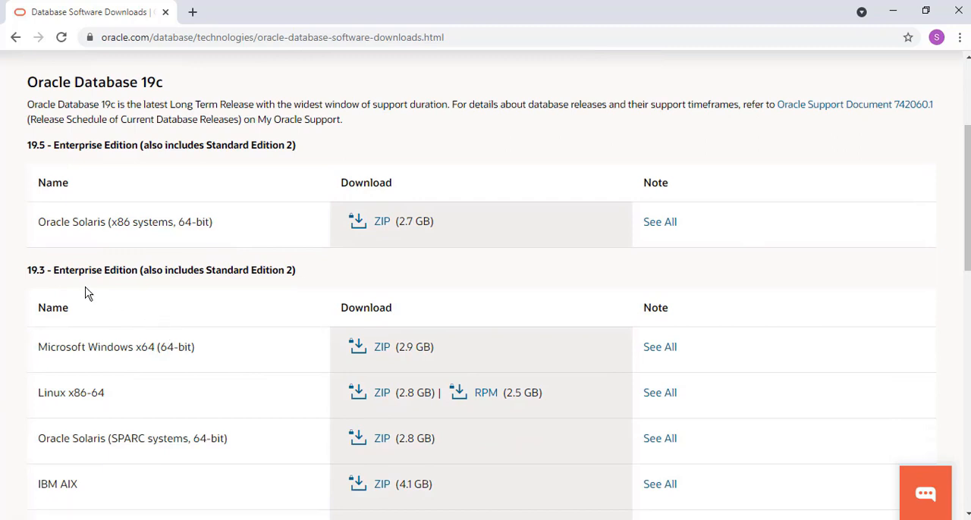
pyautogui.moveTo(97, 369)
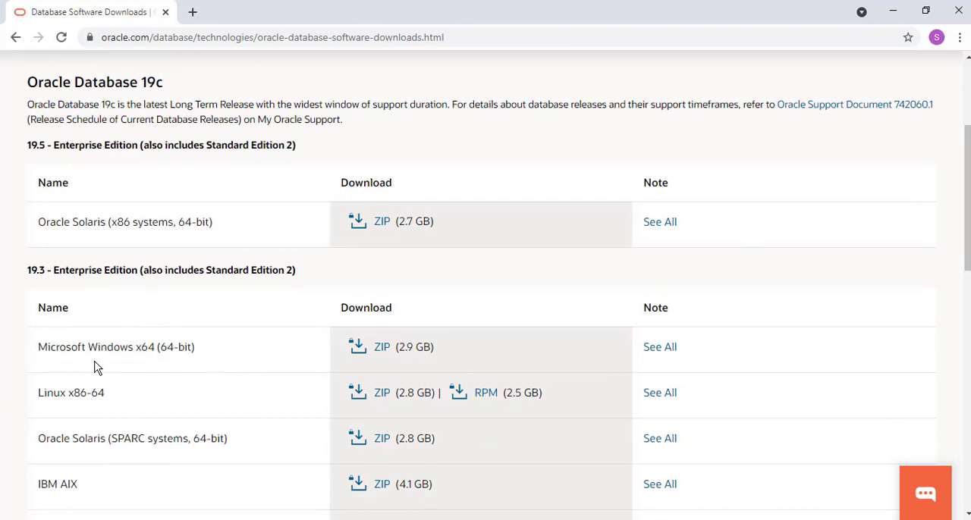
pyautogui.moveTo(383, 346)
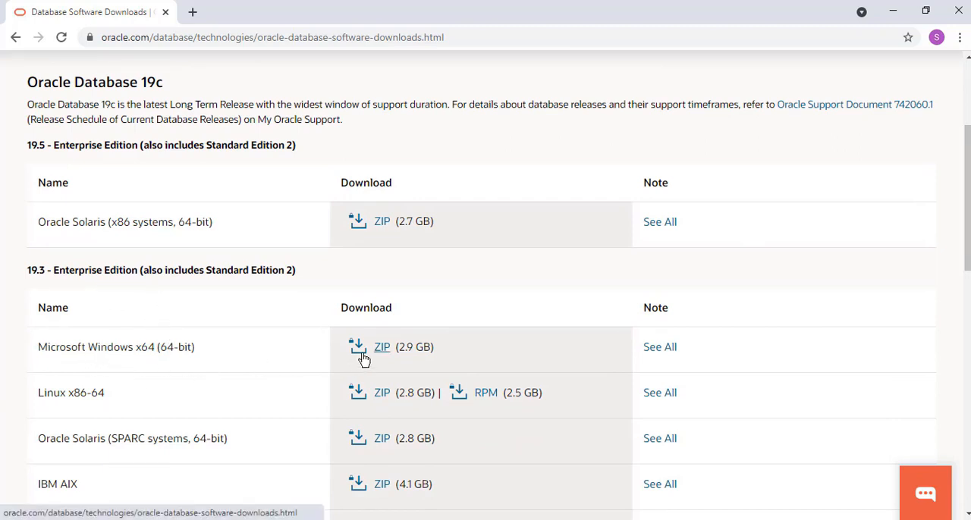
pyautogui.click(382, 346)
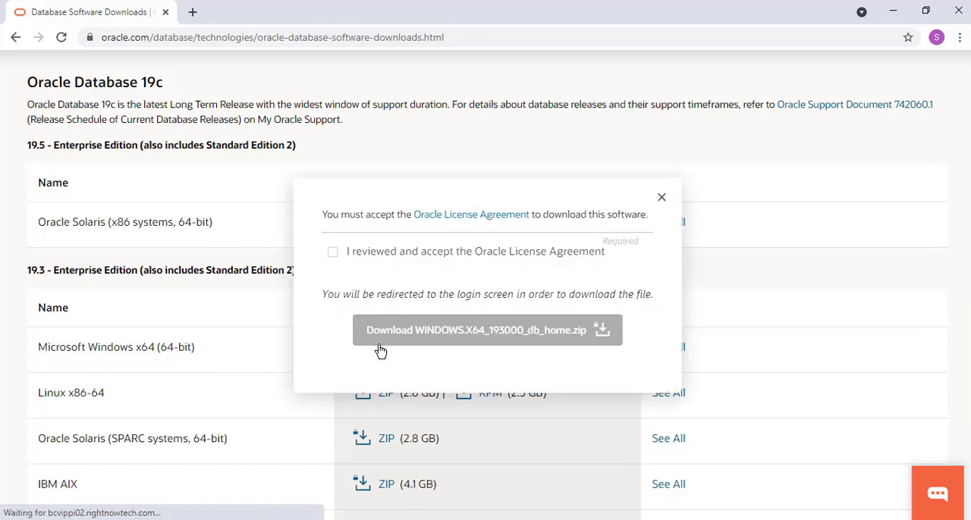
# Step: Accept the Oracle License Agreement and request WINDOWS.X64_193000_db_home.zip
pyautogui.click(331, 251)
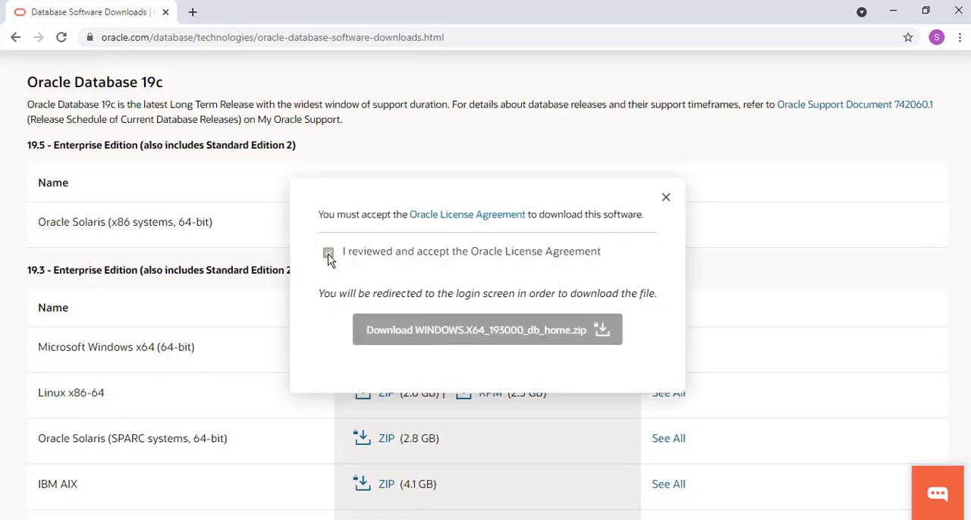
pyautogui.click(327, 252)
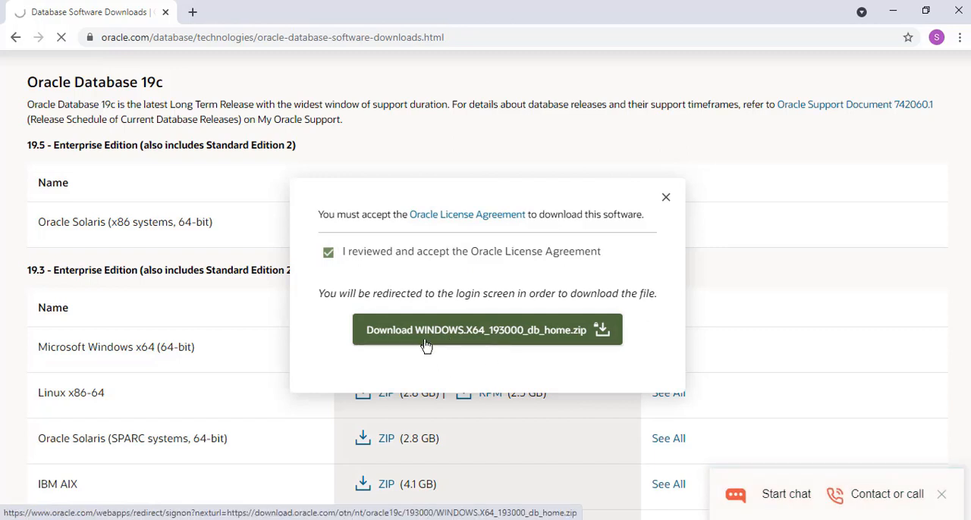
pyautogui.click(485, 329)
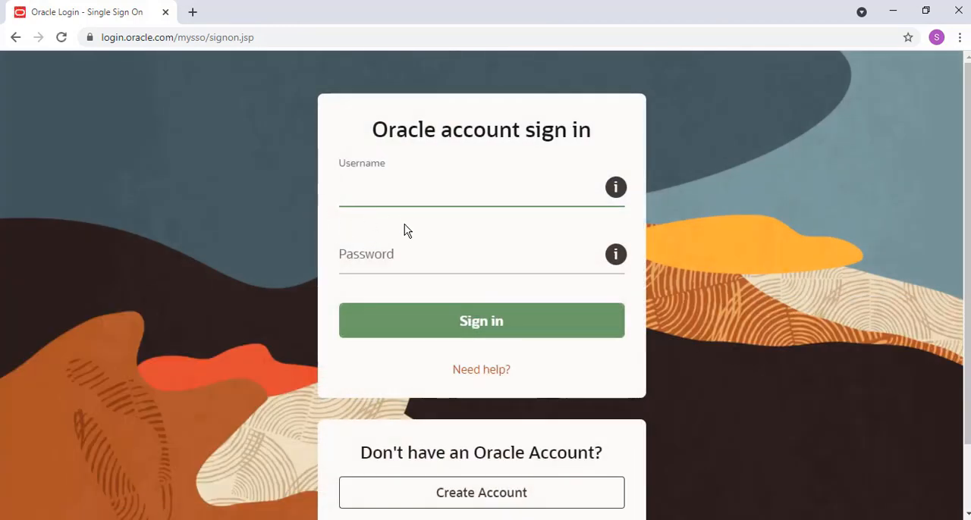
pyautogui.moveTo(462, 484)
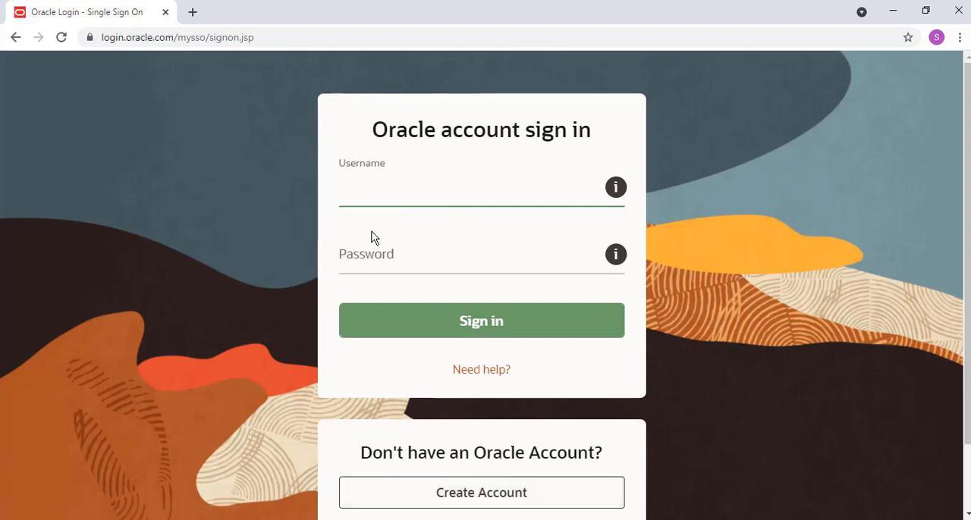
# Step: Sign in to the Oracle account with the username and password
pyautogui.click(480, 188)
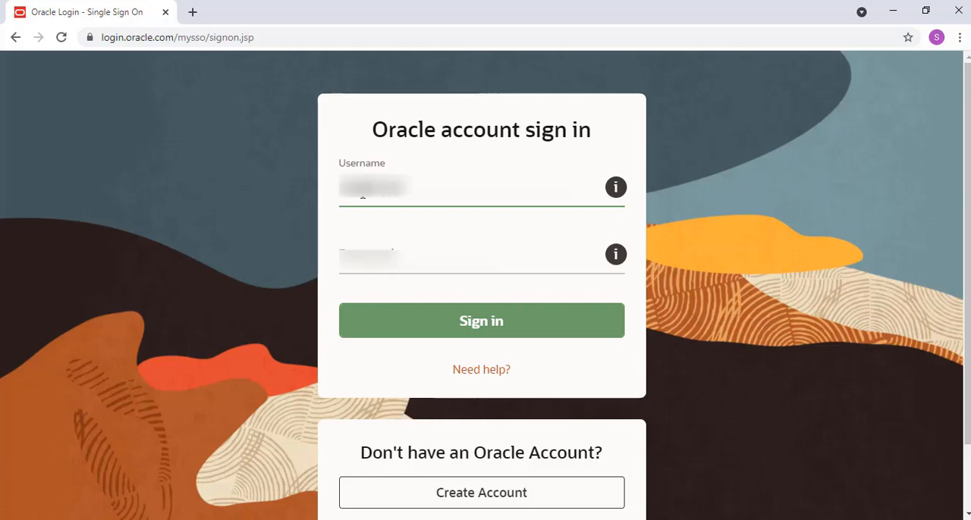
pyautogui.write('username')
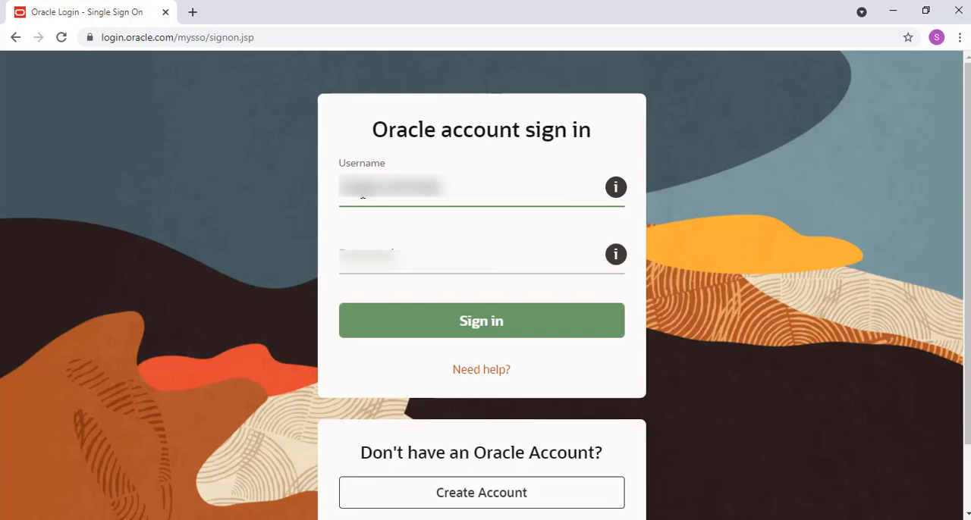
pyautogui.write('text')
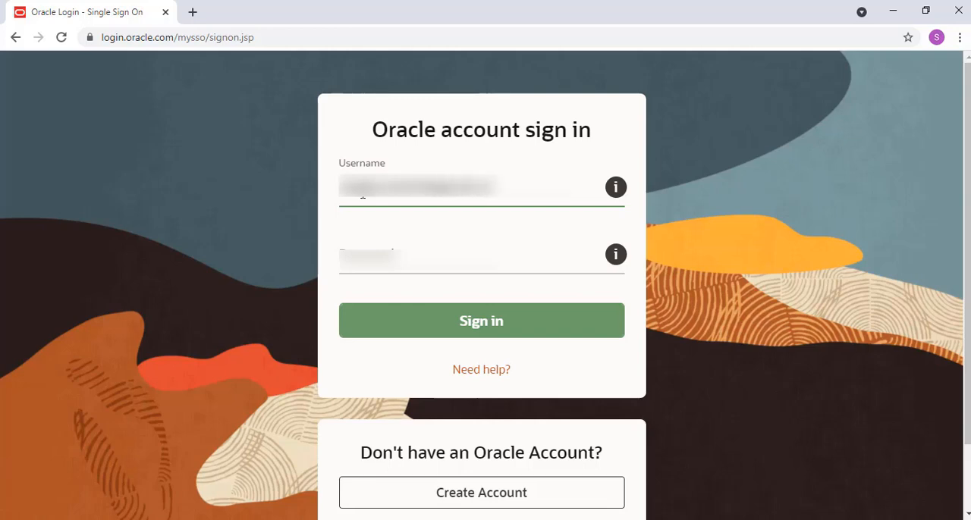
pyautogui.click(455, 255)
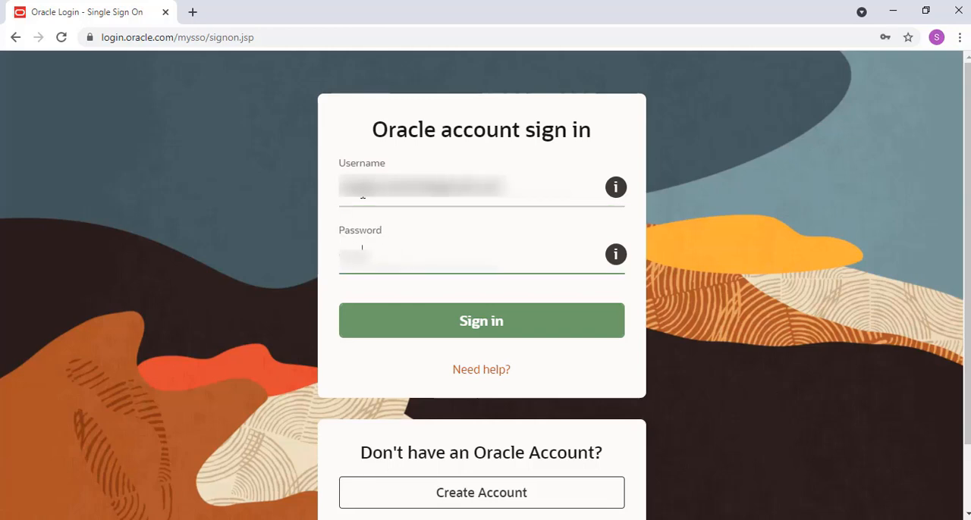
pyautogui.write('password')
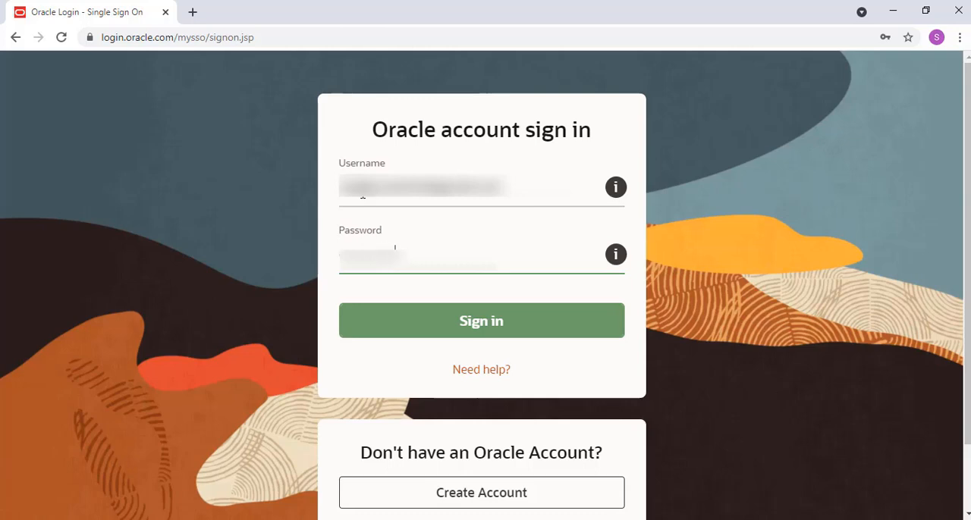
pyautogui.click(480, 320)
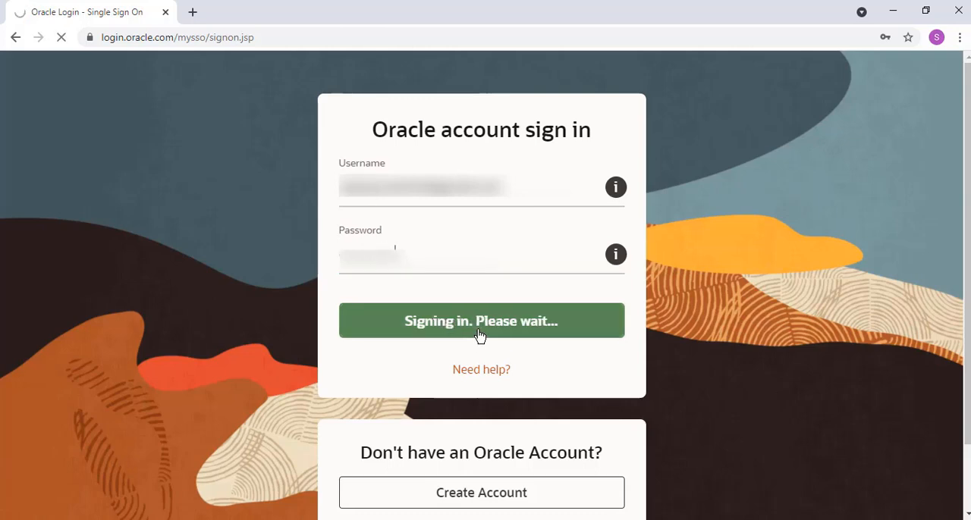
pyautogui.moveTo(394, 376)
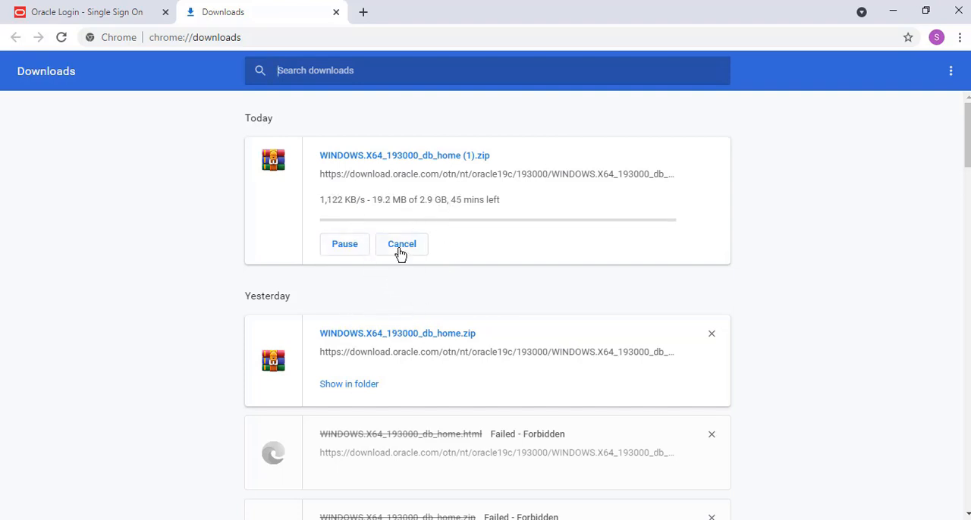
# Step: Cancel the duplicate download and show WINDOWS.X64_193000_db_home.zip in its folder
pyautogui.click(401, 243)
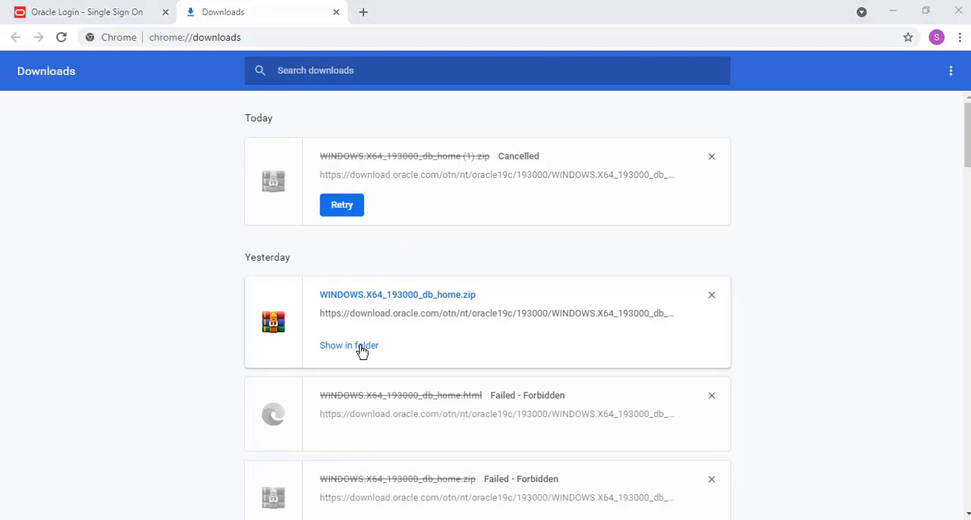
pyautogui.click(348, 346)
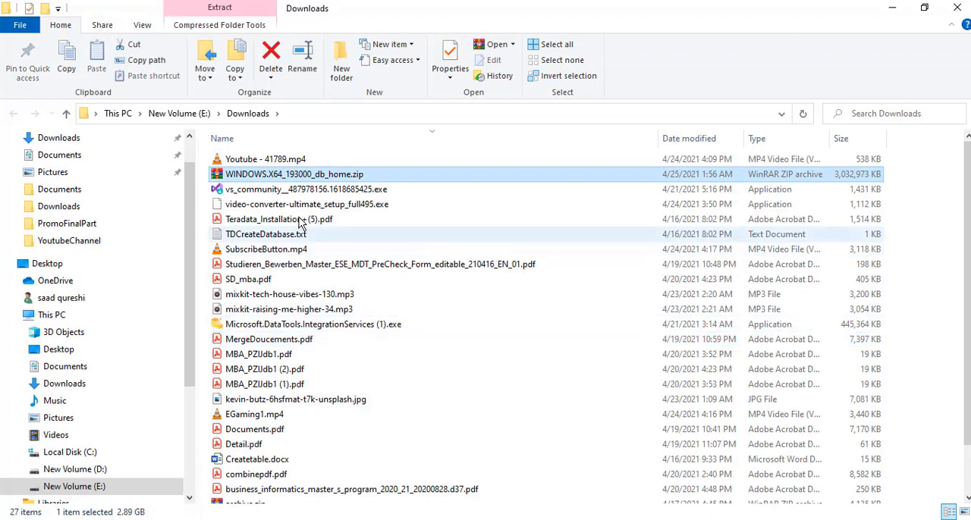
# Step: Extract the zip to WINDOWS.X64_193000_db_home\, overwriting all existing files
pyautogui.rightClick(294, 173)
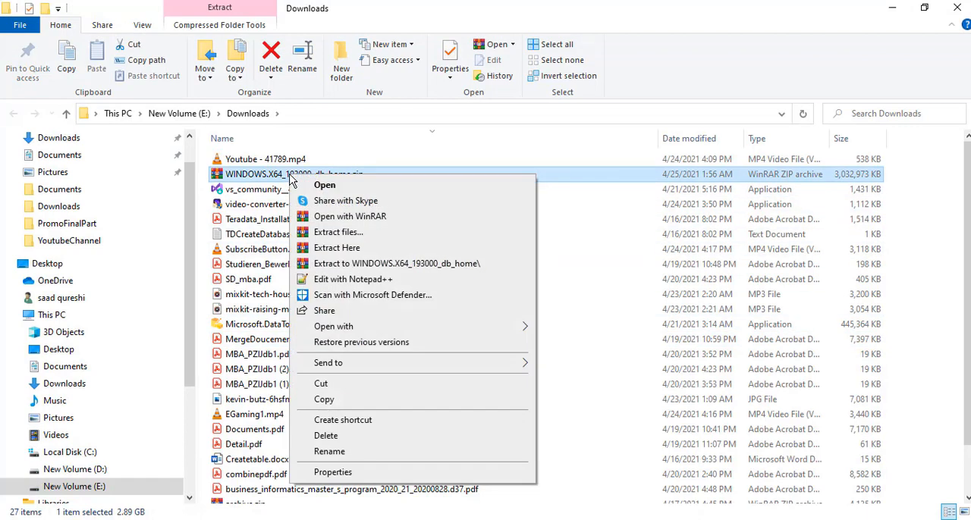
pyautogui.moveTo(434, 283)
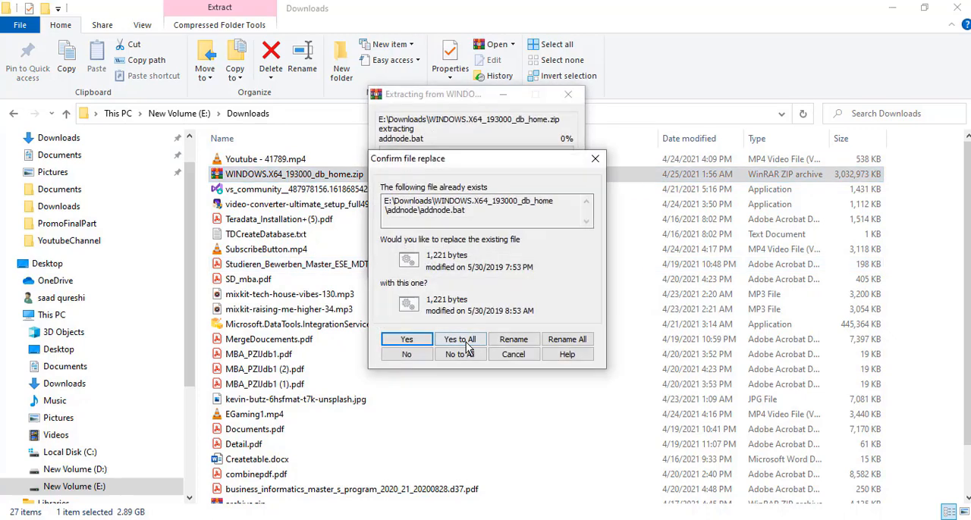
pyautogui.click(461, 340)
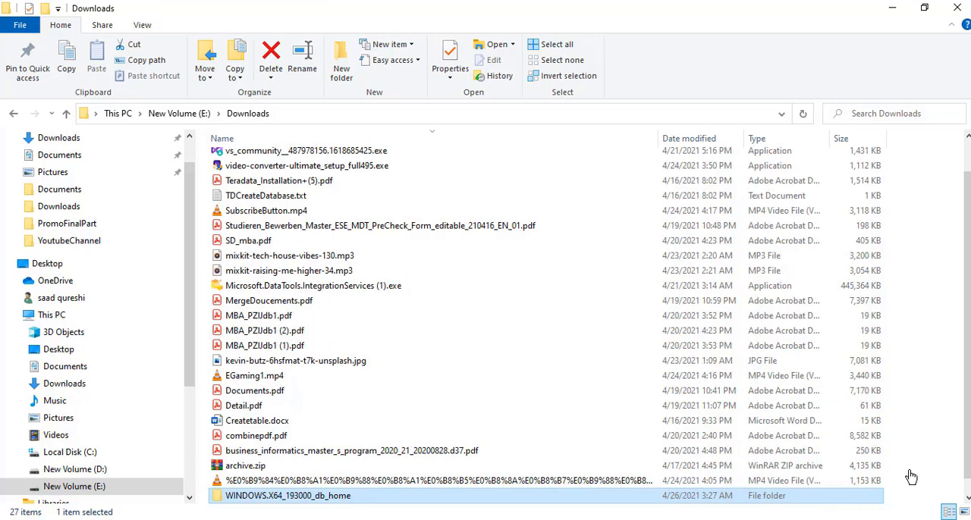
# Step: Run setup.exe from the WINDOWS.X64_193000_db_home folder as administrator
pyautogui.scroll(-3)
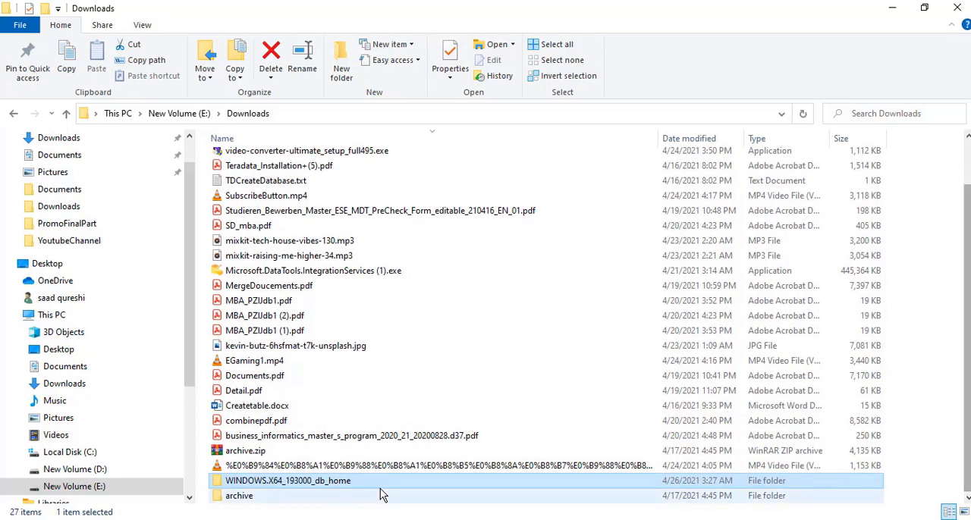
pyautogui.doubleClick(288, 479)
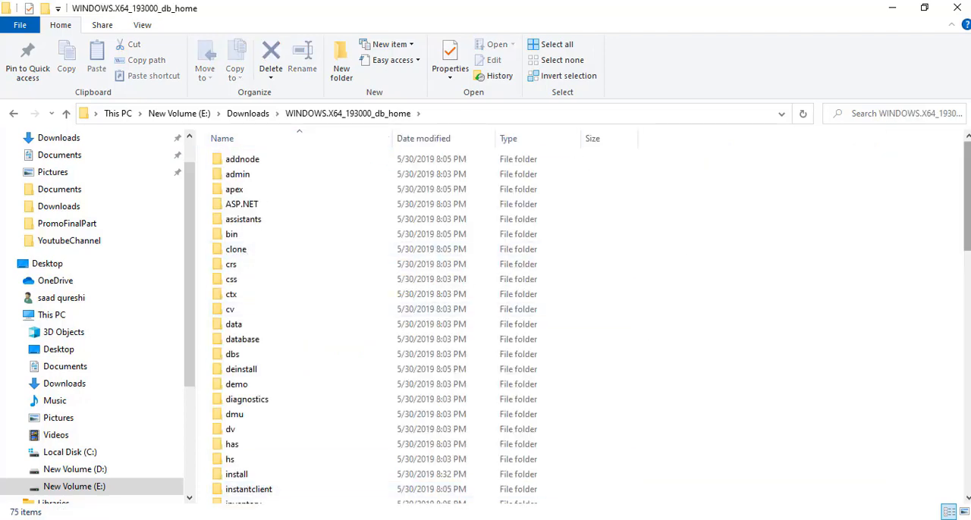
pyautogui.scroll(-3)
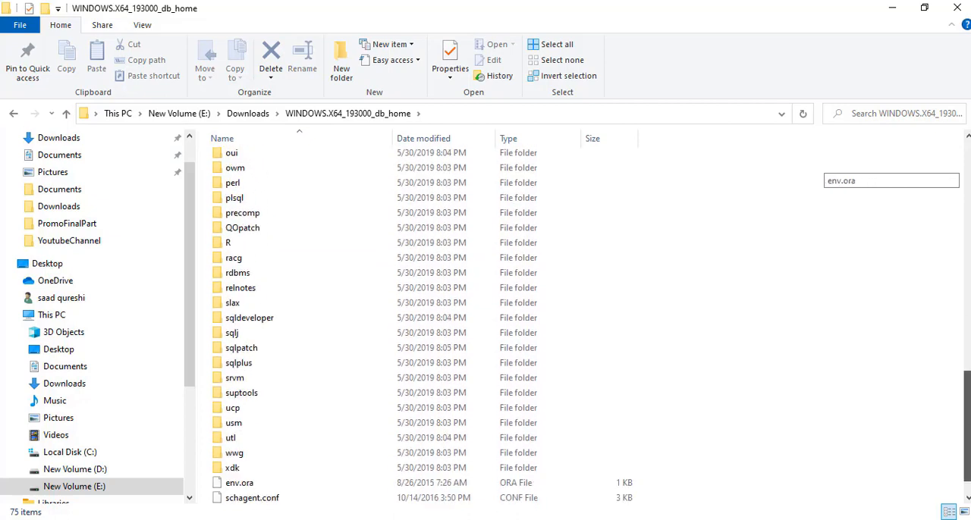
pyautogui.scroll(-3)
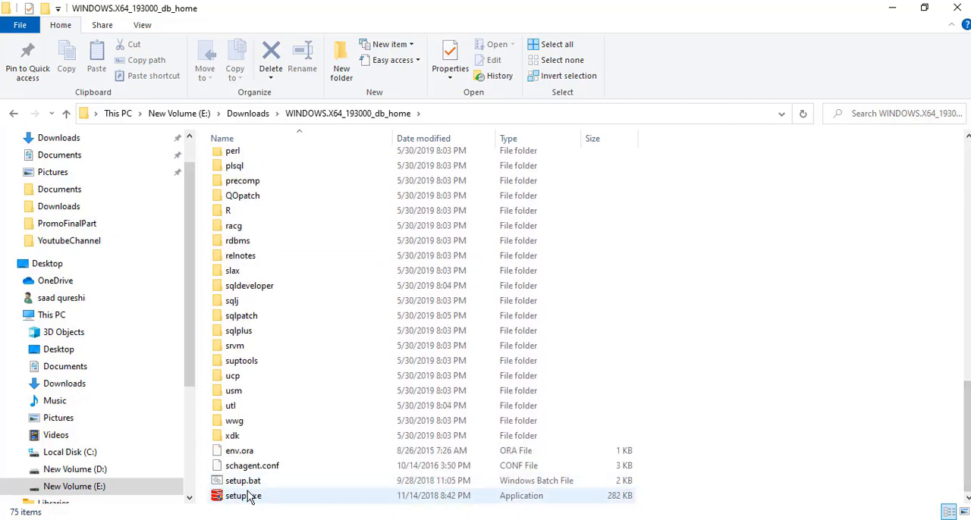
pyautogui.click(243, 495)
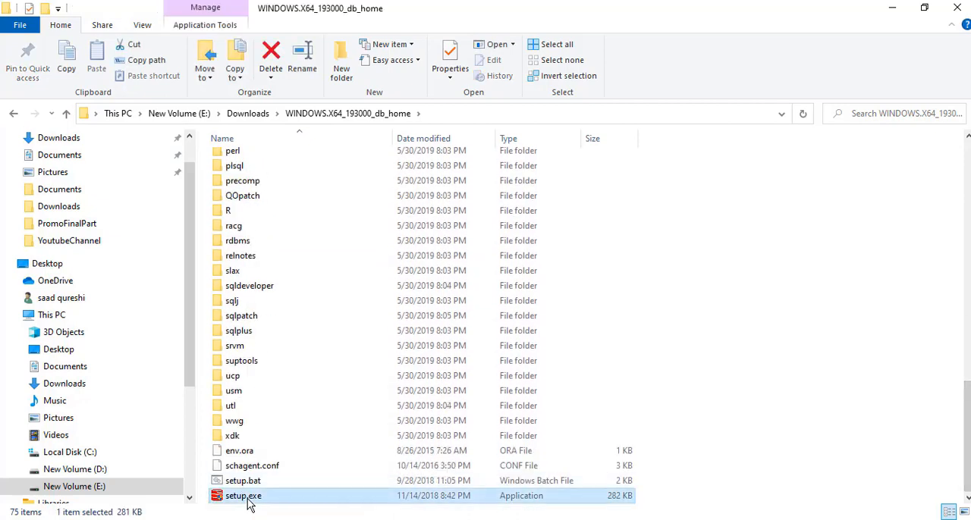
pyautogui.rightClick(242, 494)
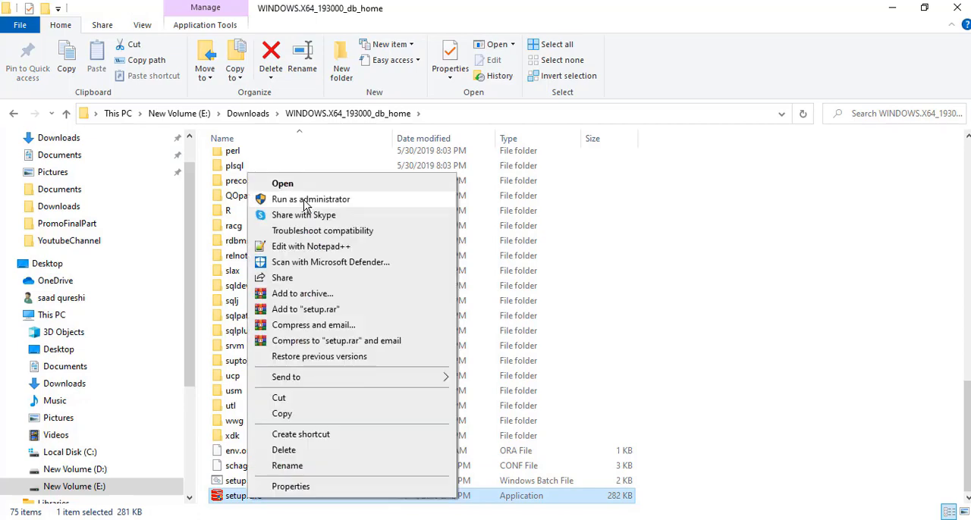
pyautogui.click(309, 199)
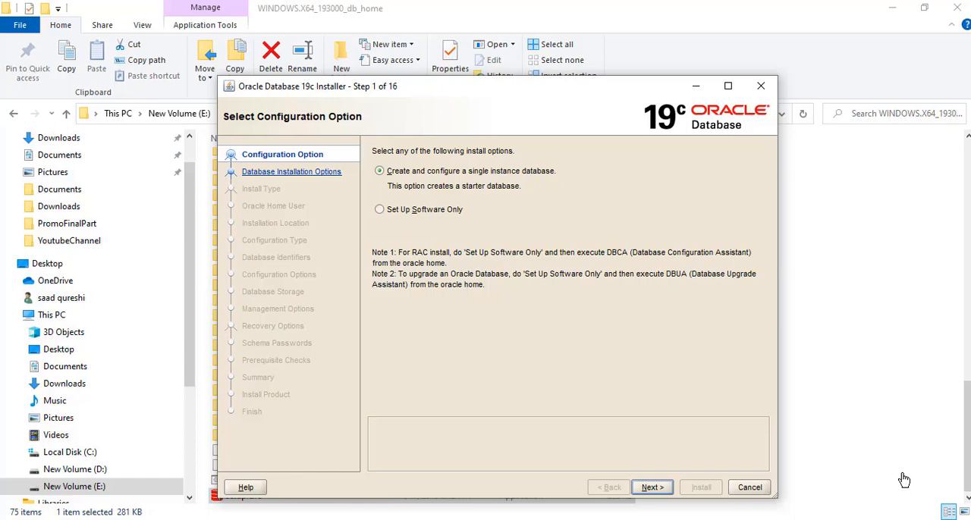
# Step: Continue with 'Create and configure a single instance database' to the System Class step
pyautogui.click(651, 487)
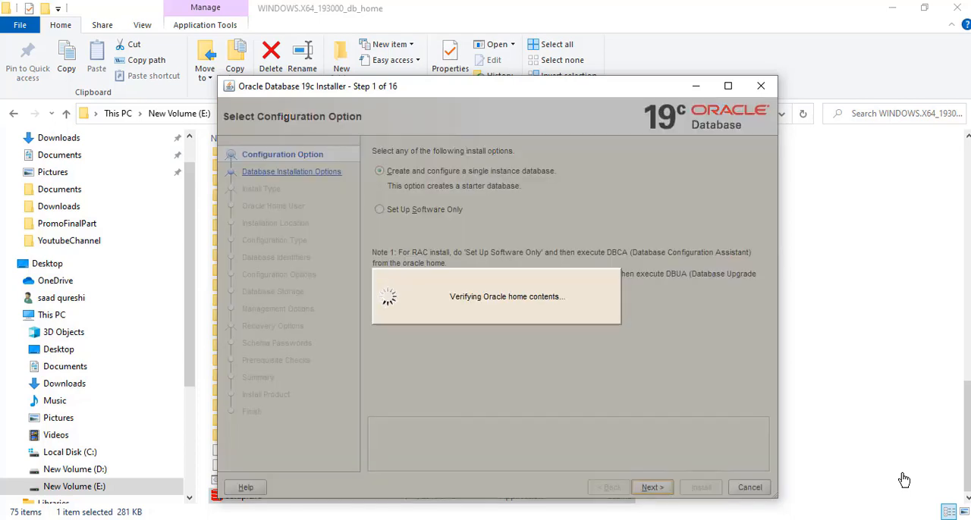
pyautogui.click(651, 487)
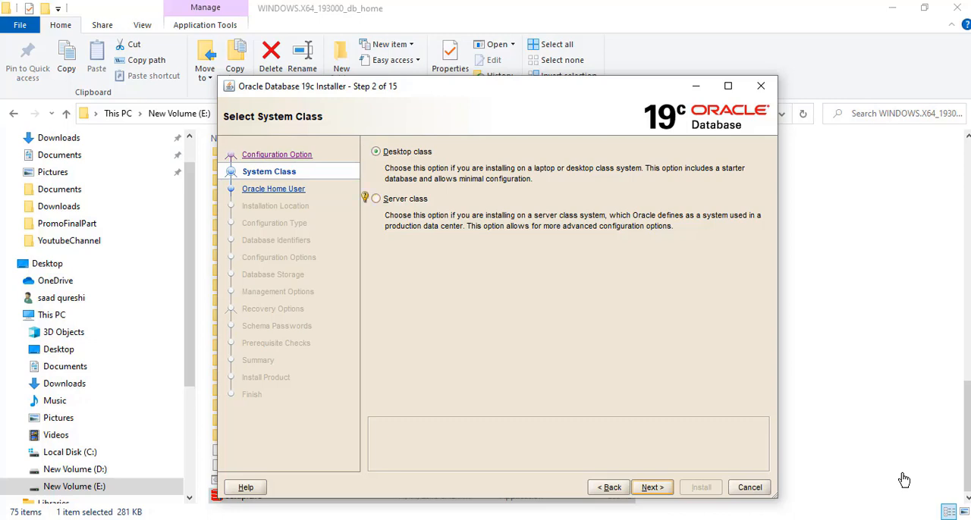
# Step: Keep Desktop class and continue to the Oracle Home User step
pyautogui.click(650, 487)
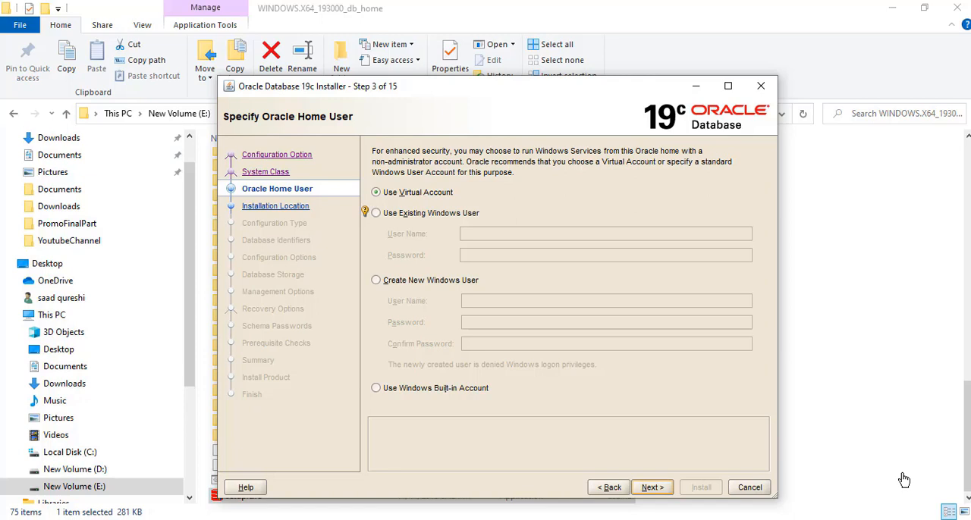
# Step: Choose Create New Windows User and enter ORDBUSER as the user name
pyautogui.click(376, 212)
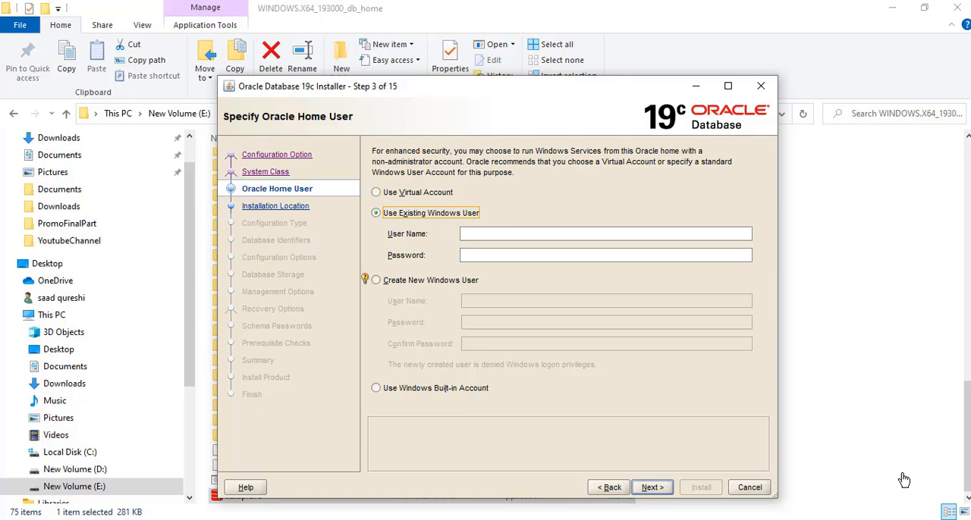
pyautogui.click(376, 279)
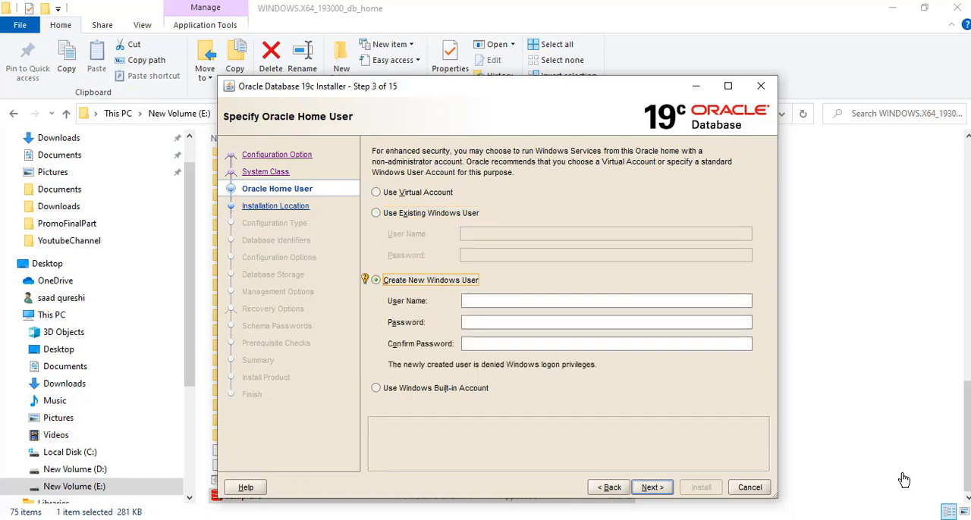
pyautogui.click(607, 300)
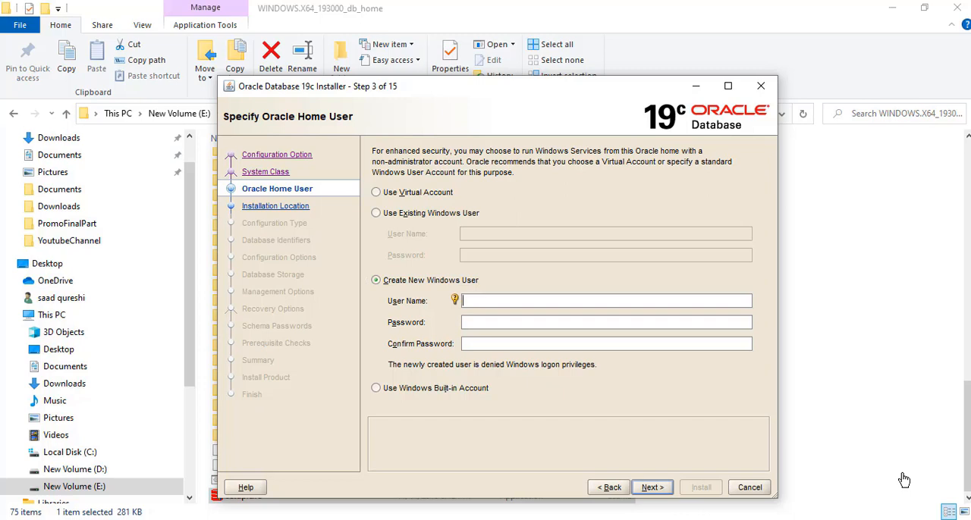
pyautogui.write('O')
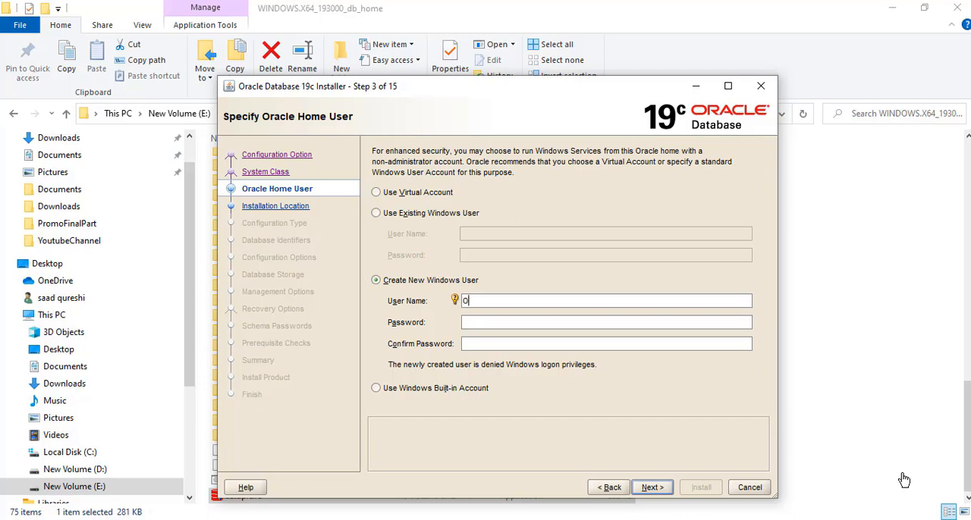
pyautogui.write('RD')
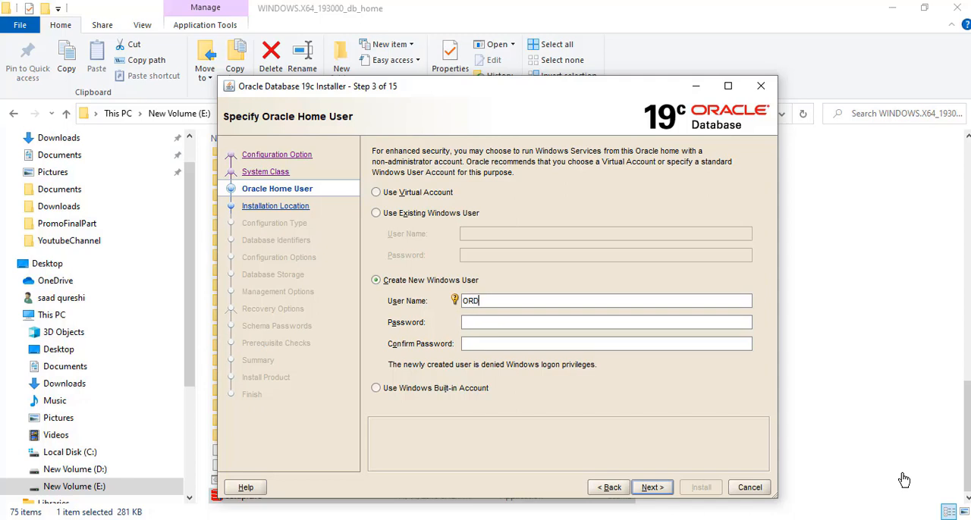
pyautogui.write('BUSER')
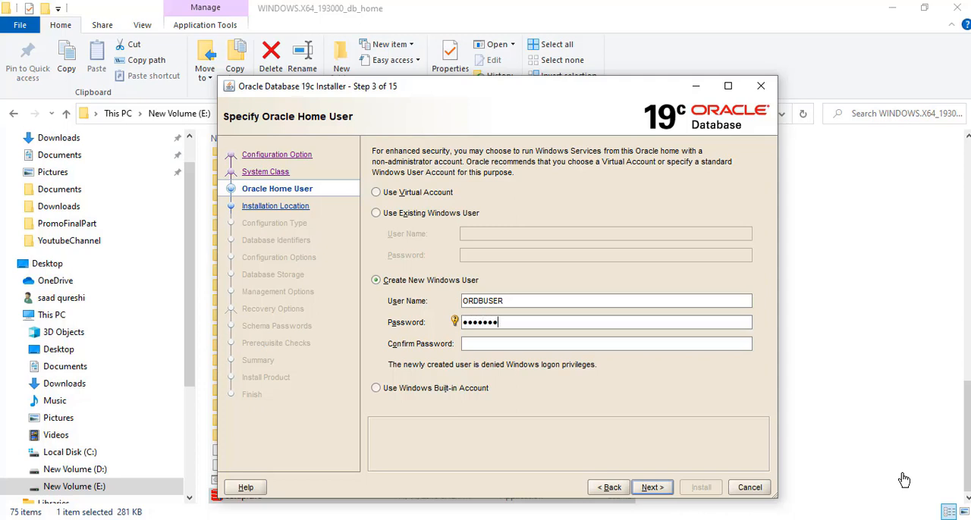
# Step: Enter the password and retype the confirmation password to match
pyautogui.click(604, 342)
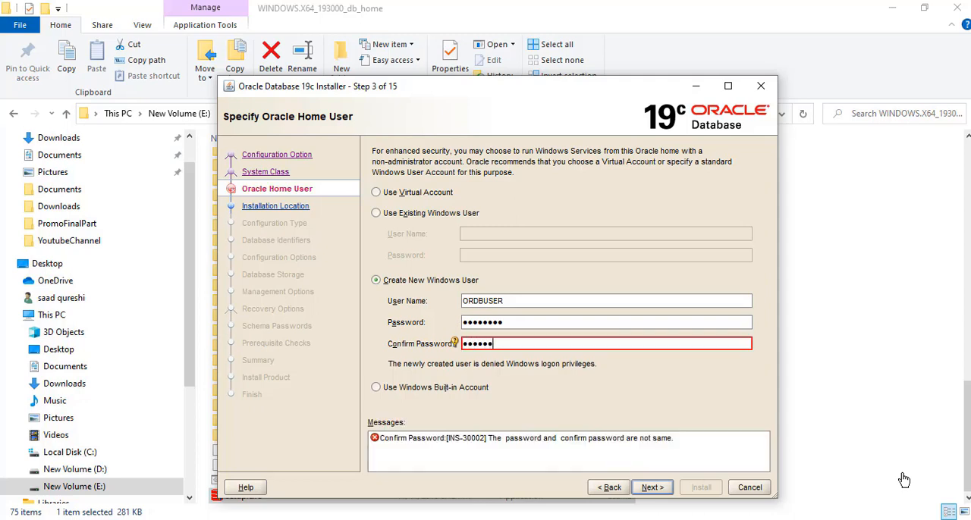
pyautogui.write('••')
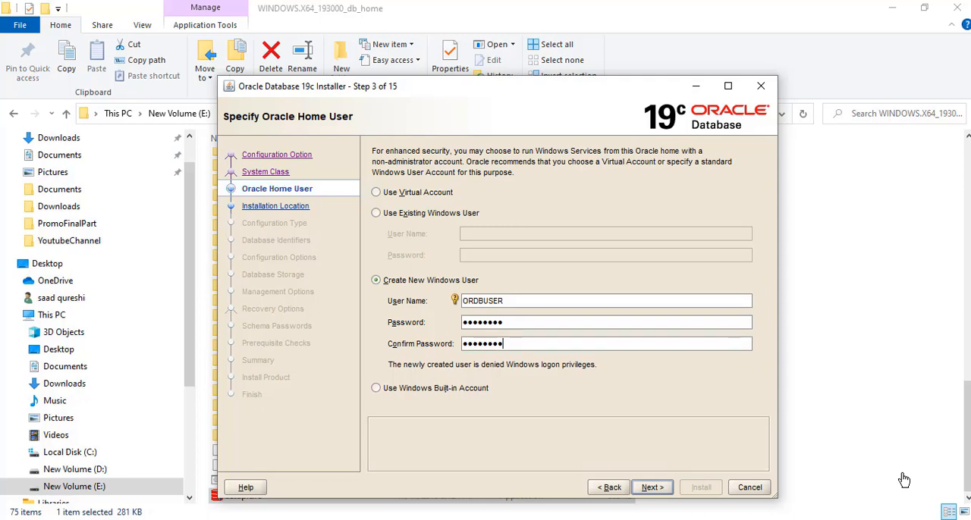
pyautogui.tripleClick(605, 300)
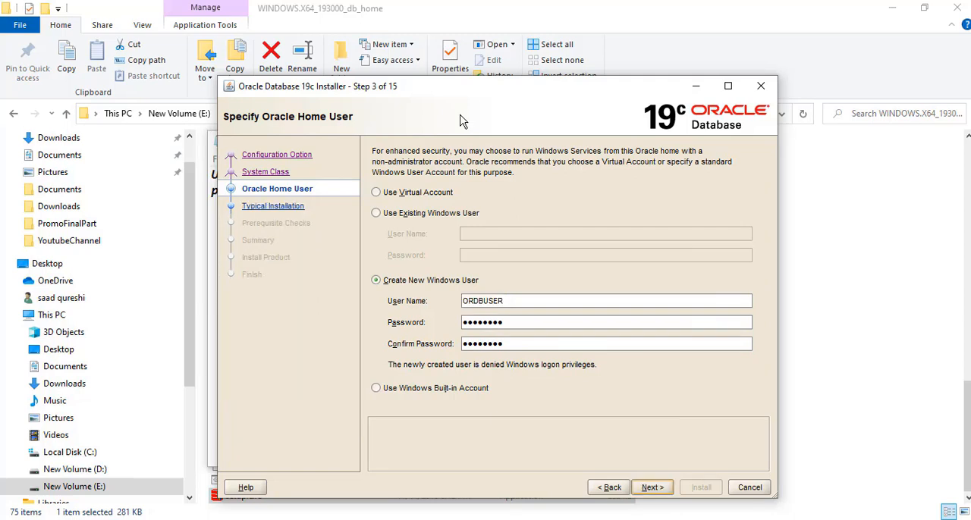
# Step: Accept the ORDBUSER home user and continue to Typical Install Configuration
pyautogui.click(652, 487)
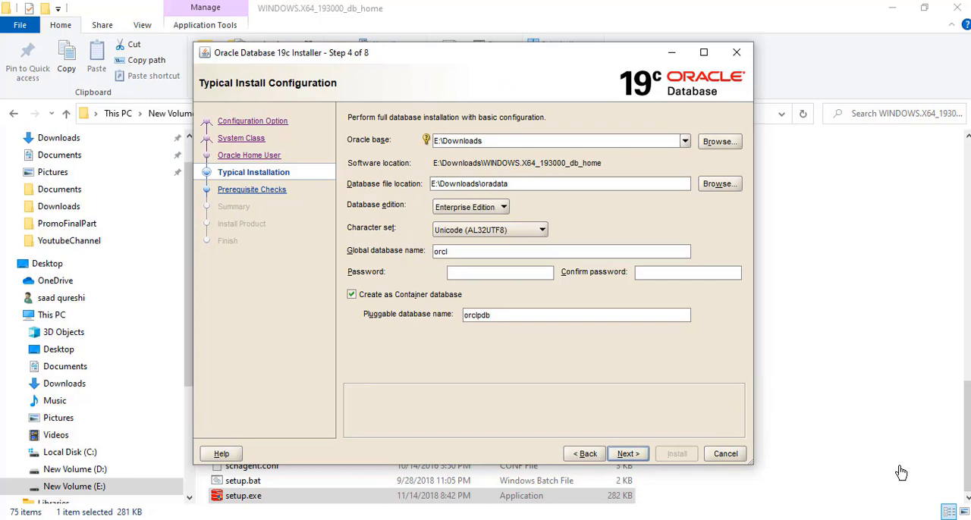
# Step: Browse for the Oracle base and create a new folder on New Volume (E:)
pyautogui.click(719, 141)
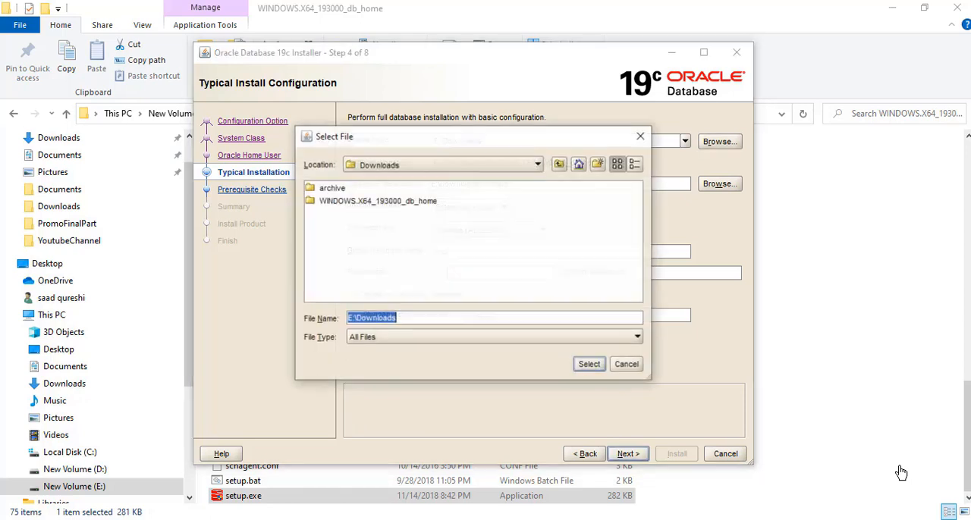
pyautogui.click(537, 164)
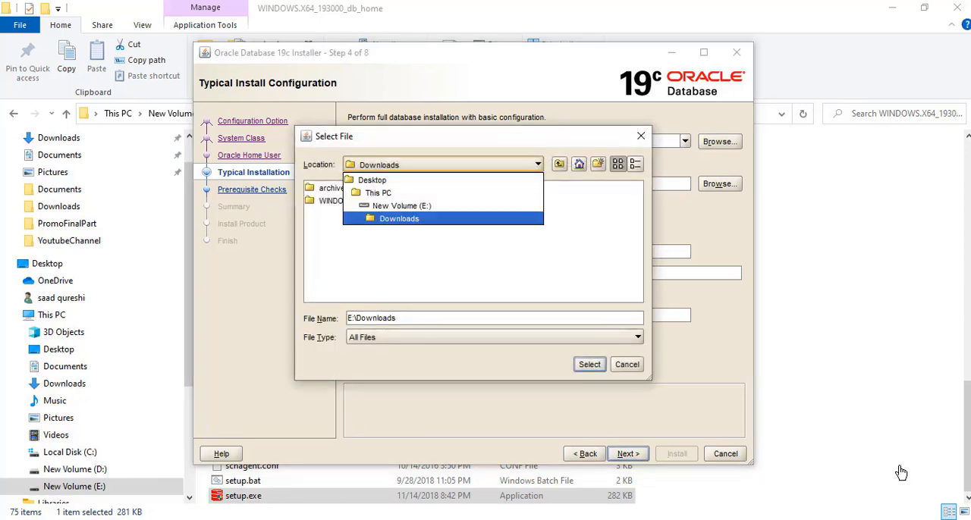
pyautogui.click(400, 206)
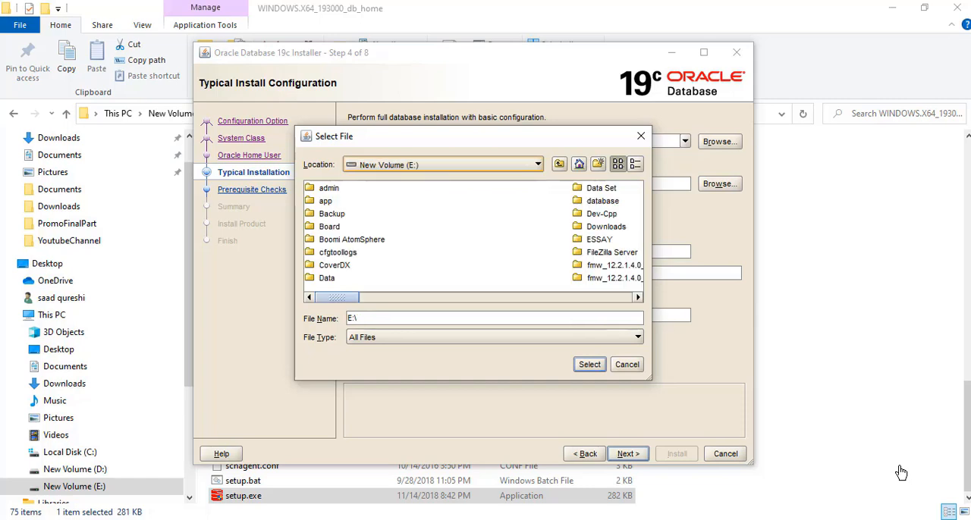
pyautogui.click(558, 164)
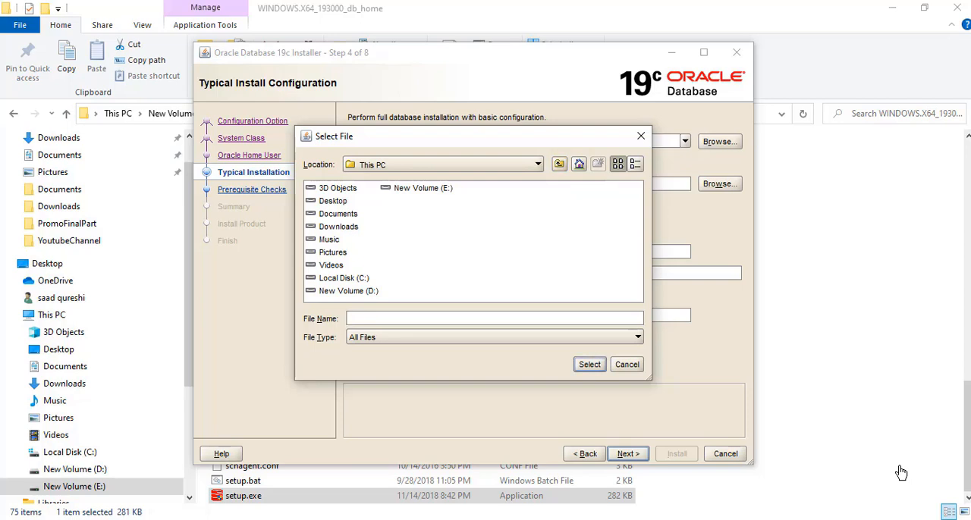
pyautogui.doubleClick(422, 188)
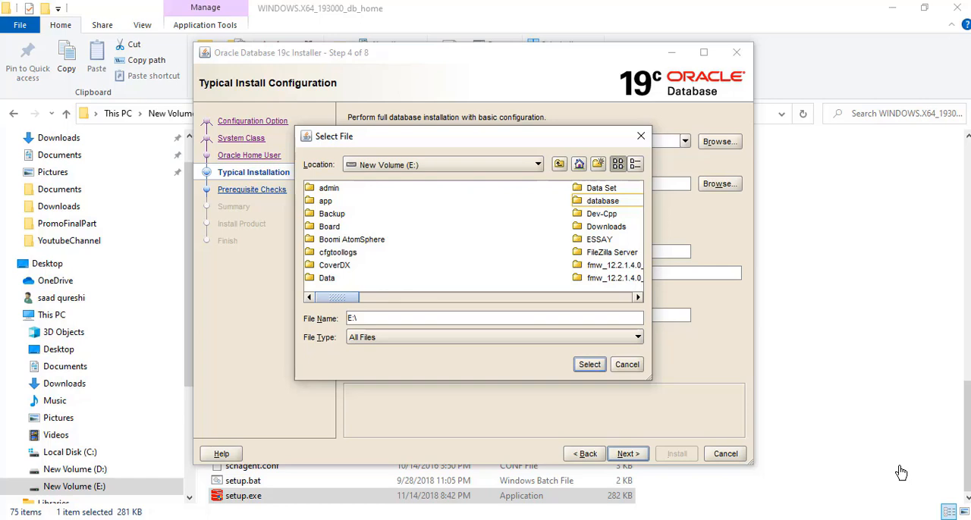
pyautogui.click(415, 264)
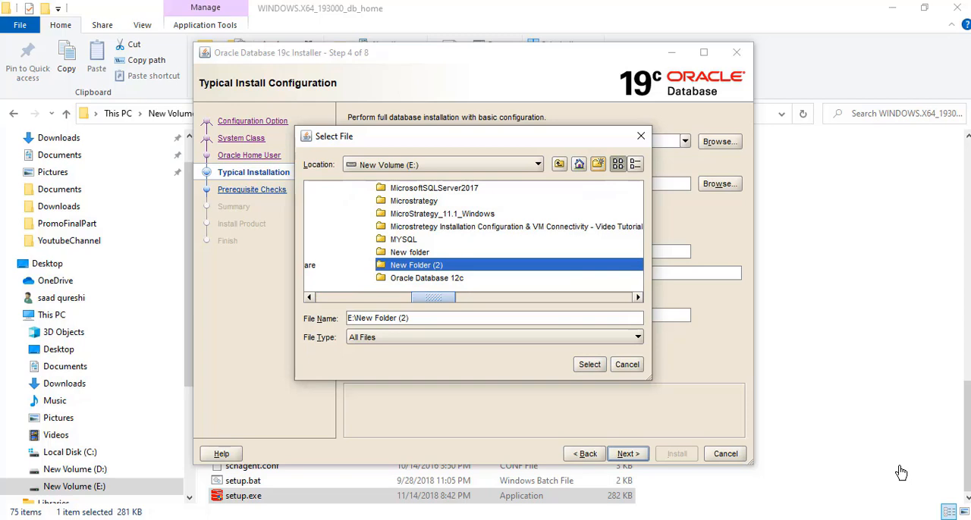
pyautogui.doubleClick(415, 264)
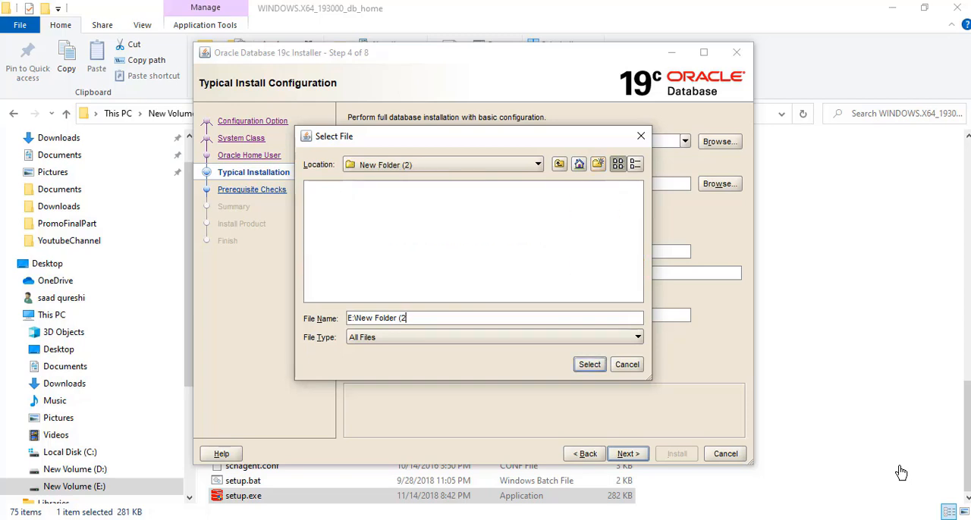
# Step: Name the folder E:\Oracle19c and select it as the Oracle base
pyautogui.press('BackSpace')
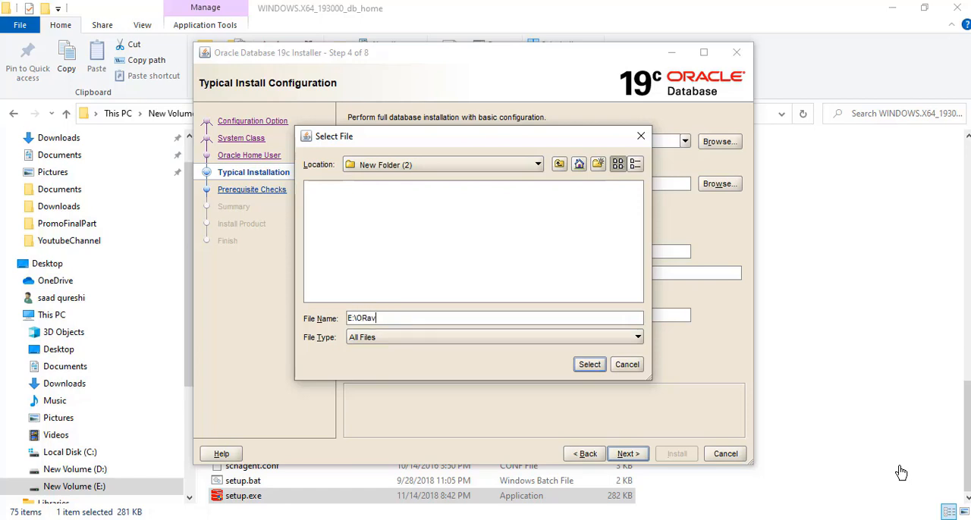
pyautogui.write('racle')
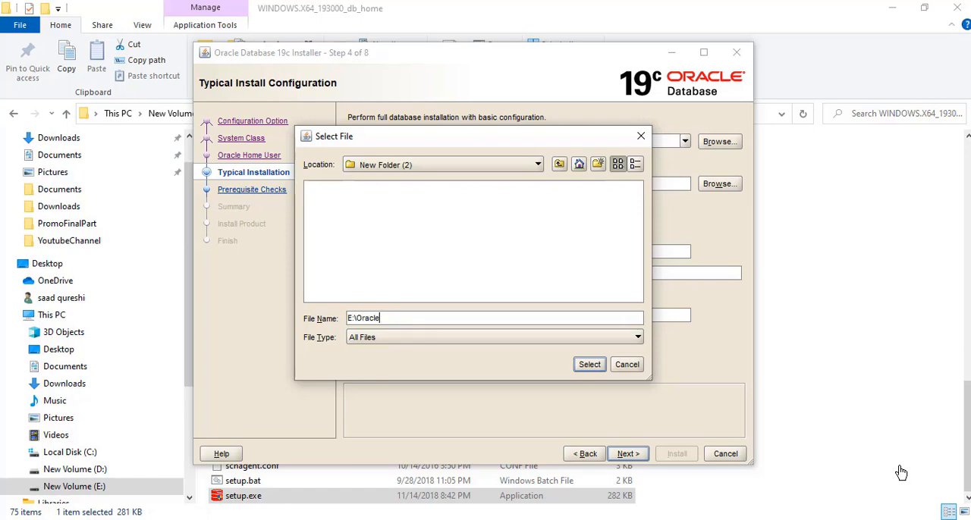
pyautogui.write('19c')
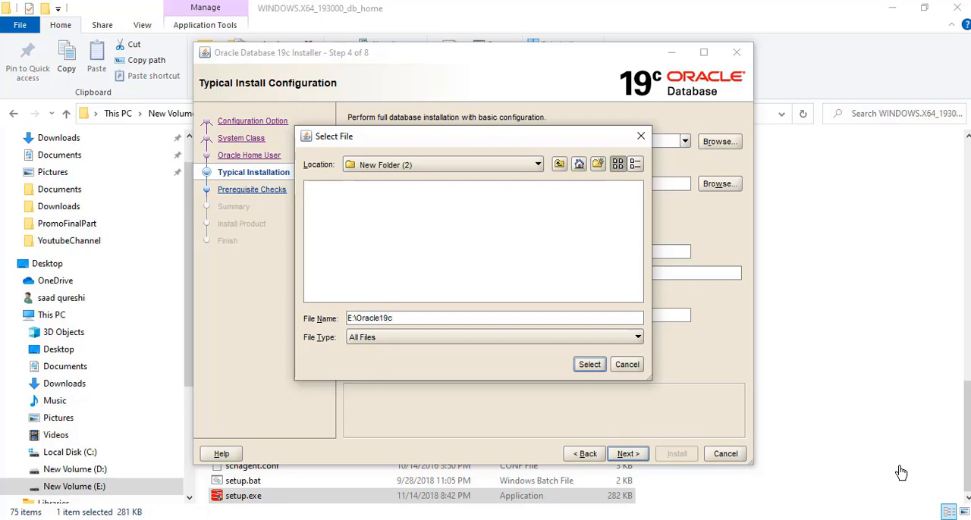
pyautogui.click(589, 364)
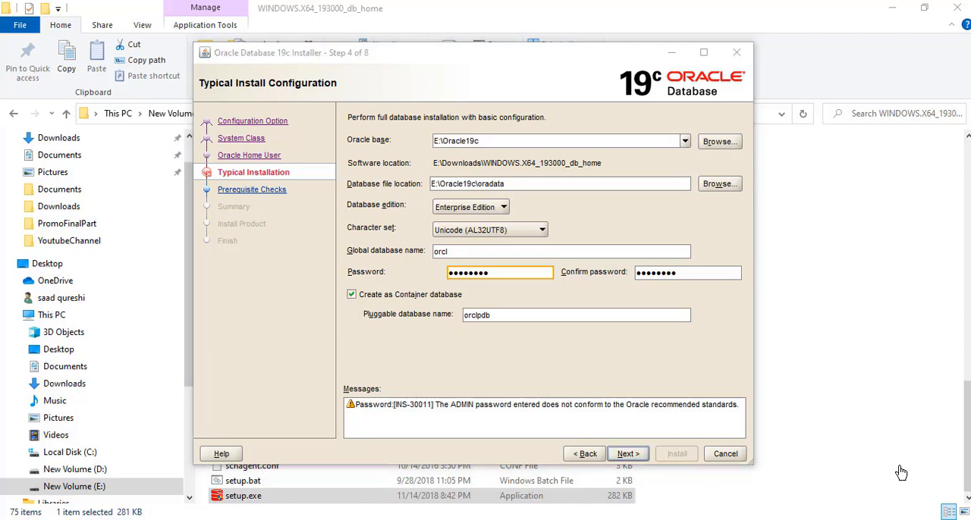
# Step: Dismiss the existing-database error and change the global database name to orcl19c
pyautogui.click(628, 452)
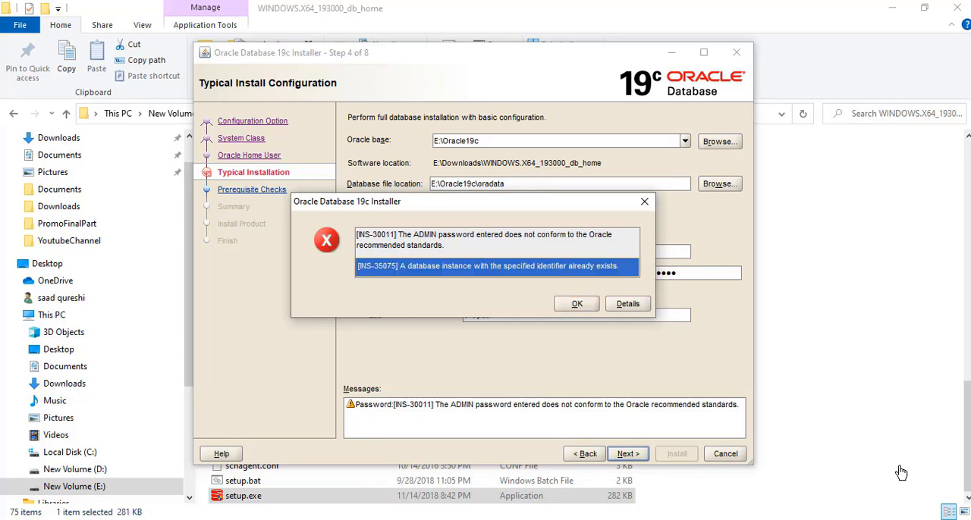
pyautogui.click(485, 240)
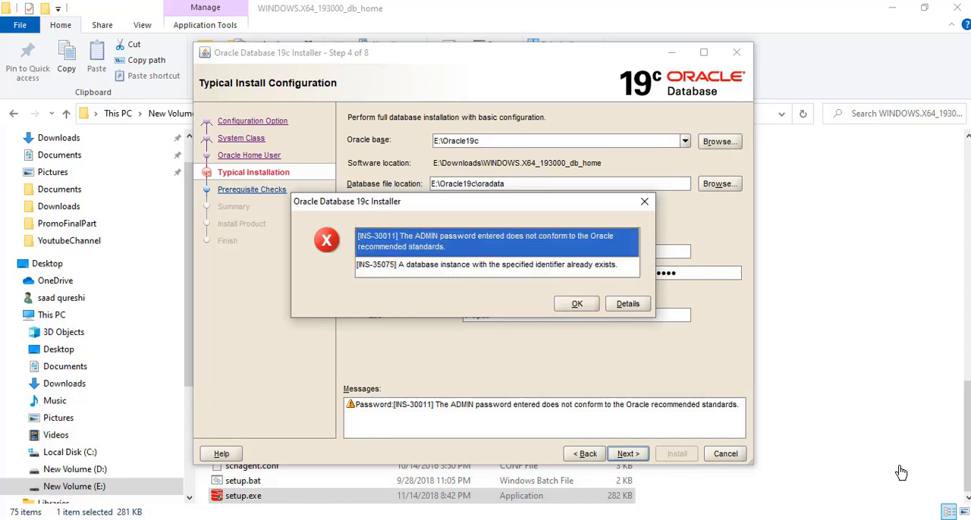
pyautogui.click(576, 303)
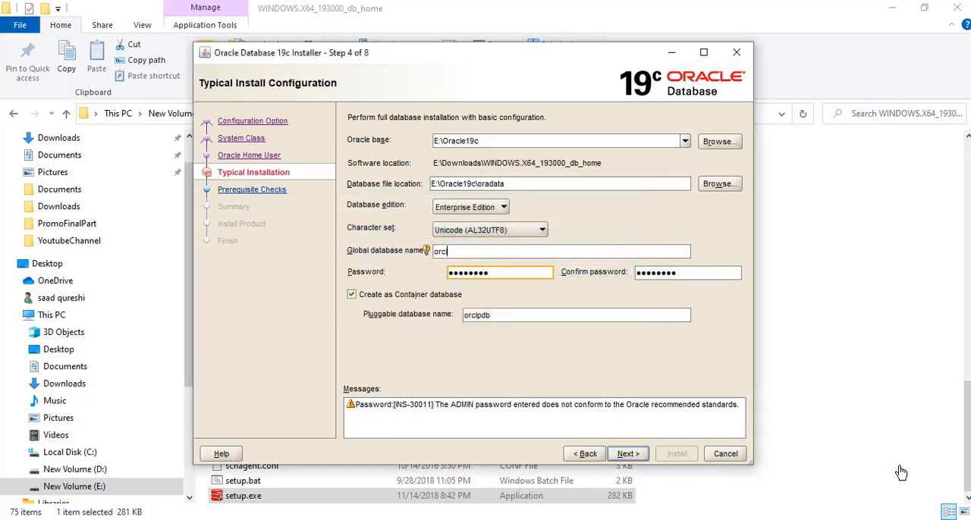
pyautogui.write('19c')
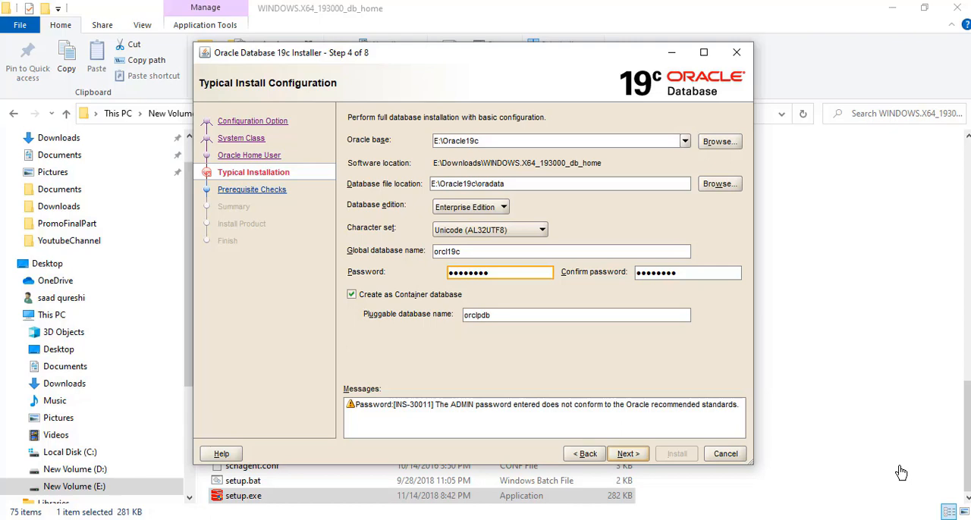
# Step: Continue past the non-standard admin password warning to the Summary step with orcl19c settings
pyautogui.click(628, 452)
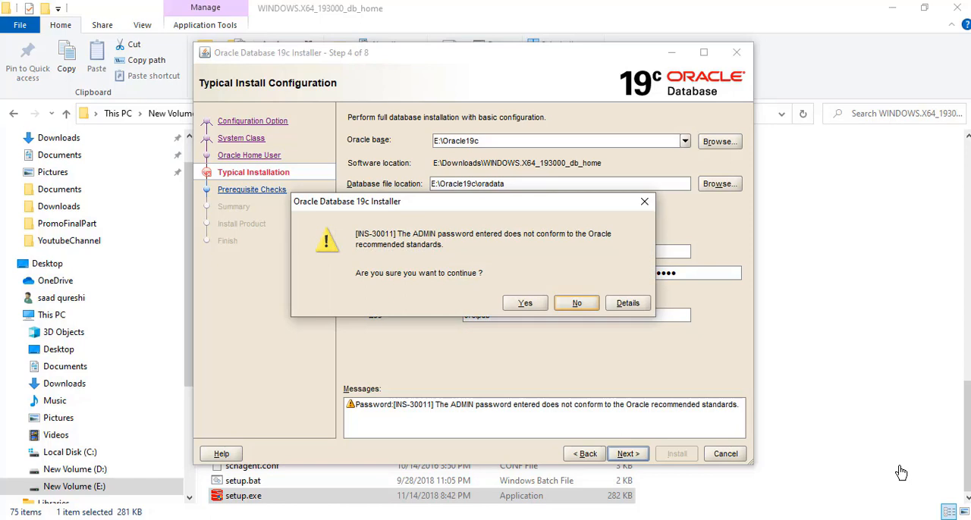
pyautogui.click(524, 304)
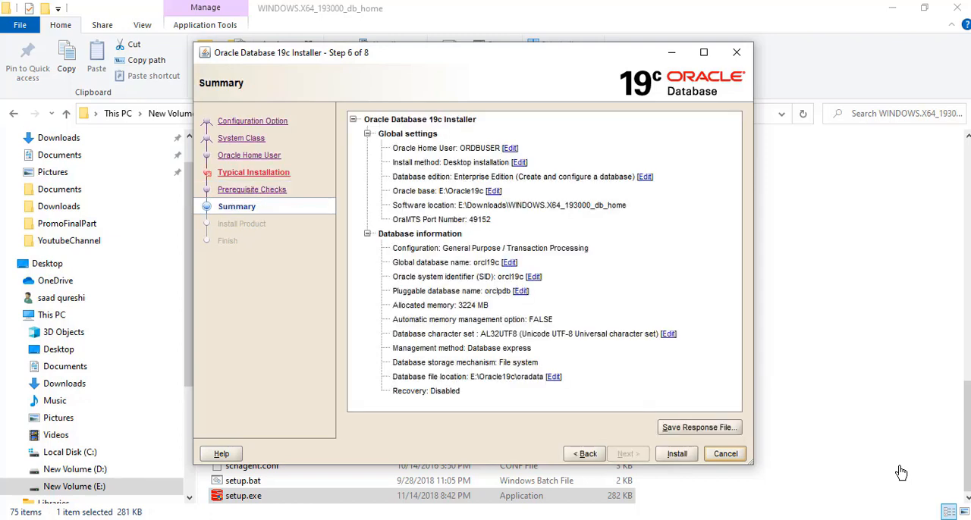
# Step: Begin the installation and allow the installer's Java component through Windows Defender Firewall
pyautogui.click(675, 454)
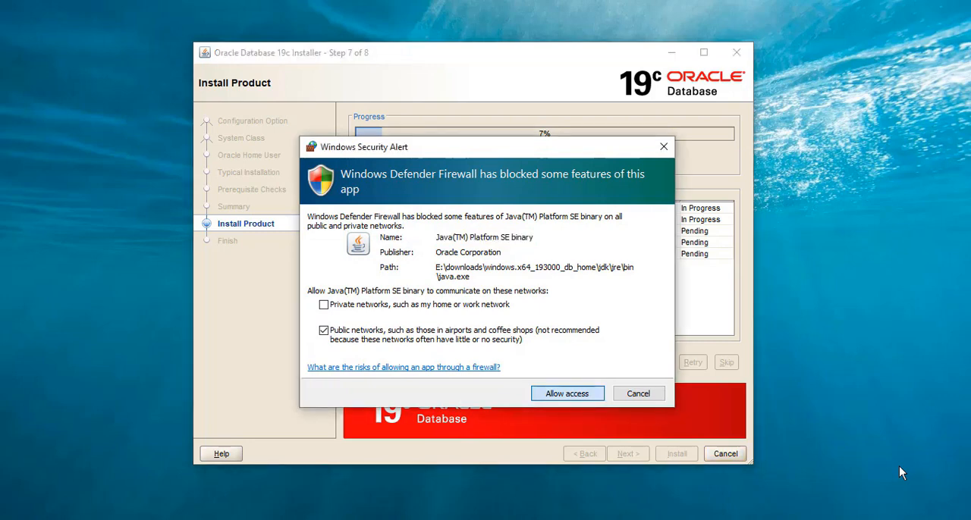
pyautogui.click(567, 393)
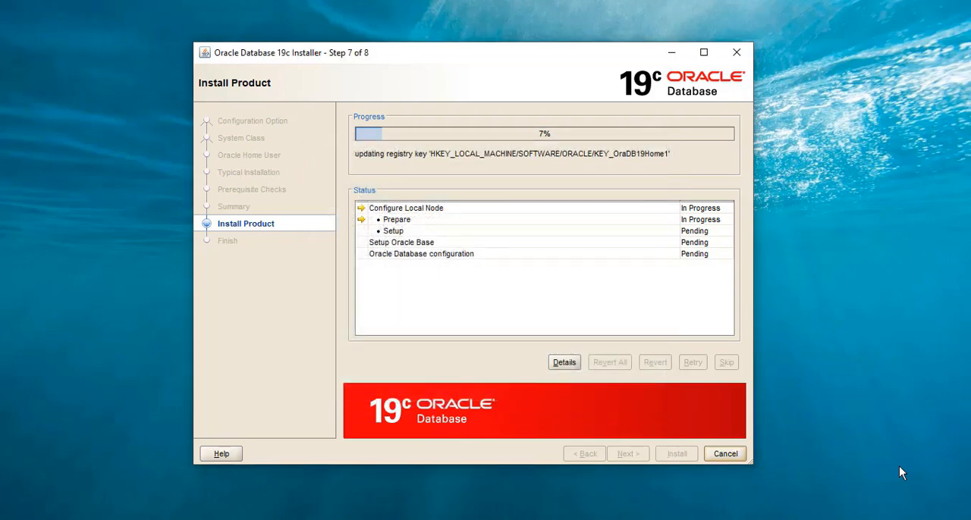